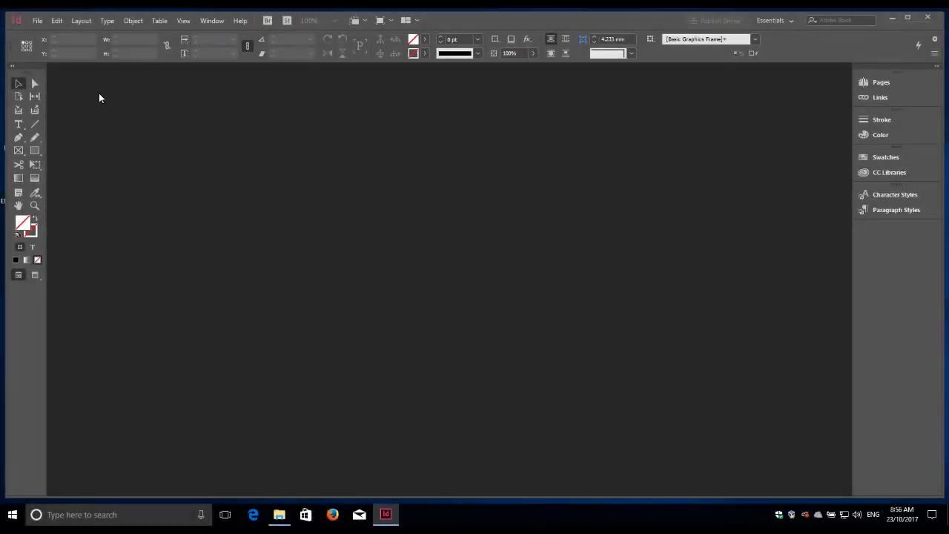
Step: Open EDU Postcard CC2017.indd and show the XMPie uCreate Print panel
left_click(37, 20)
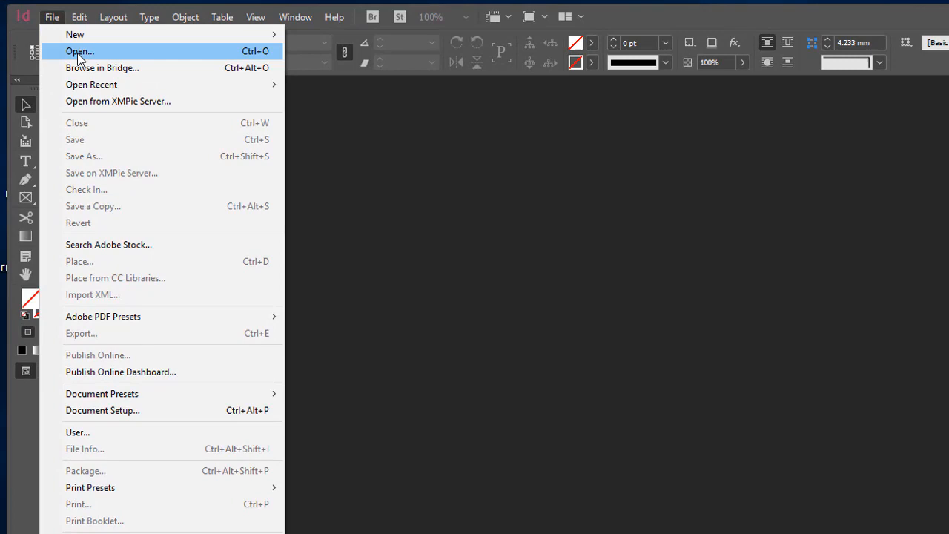
left_click(79, 50)
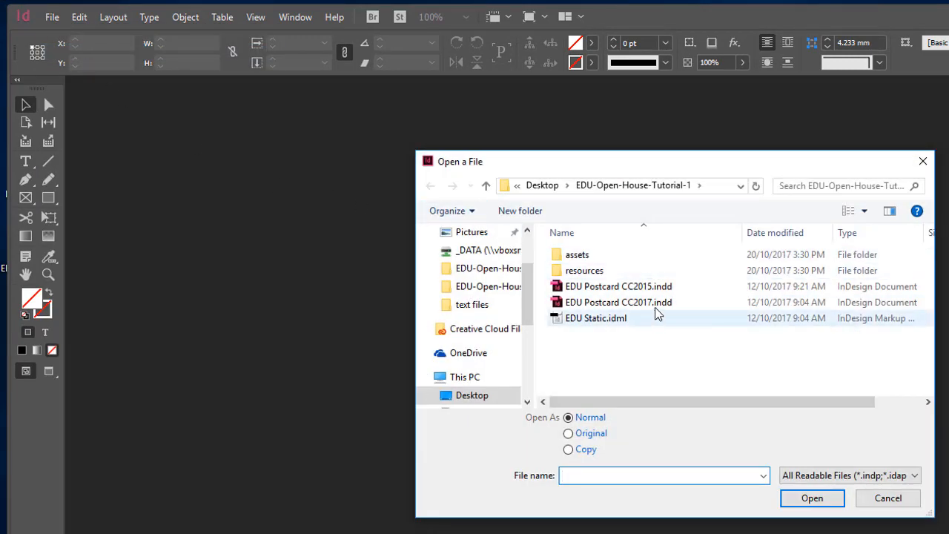
double_click(618, 302)
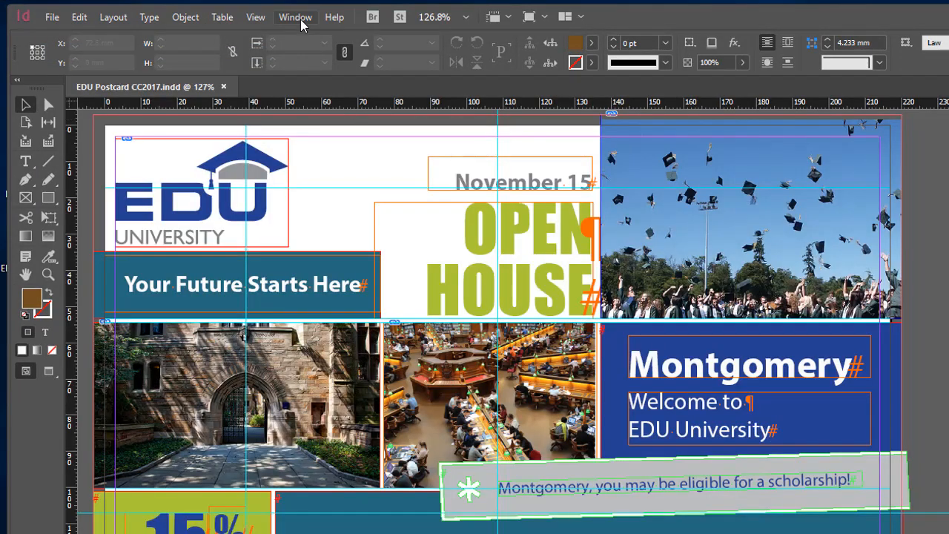
left_click(296, 16)
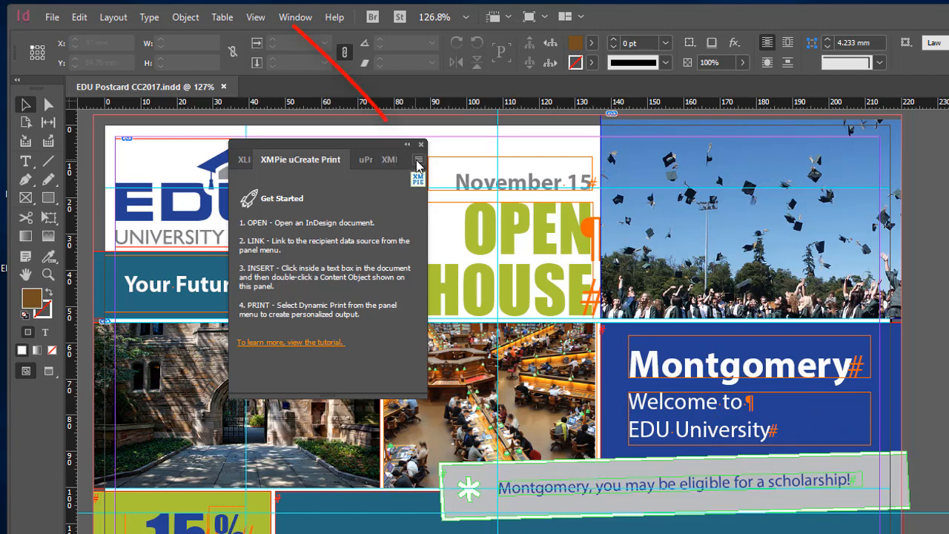
Step: Link the postcard to EDU201x Prospective Students.csv as its data source
left_click(419, 159)
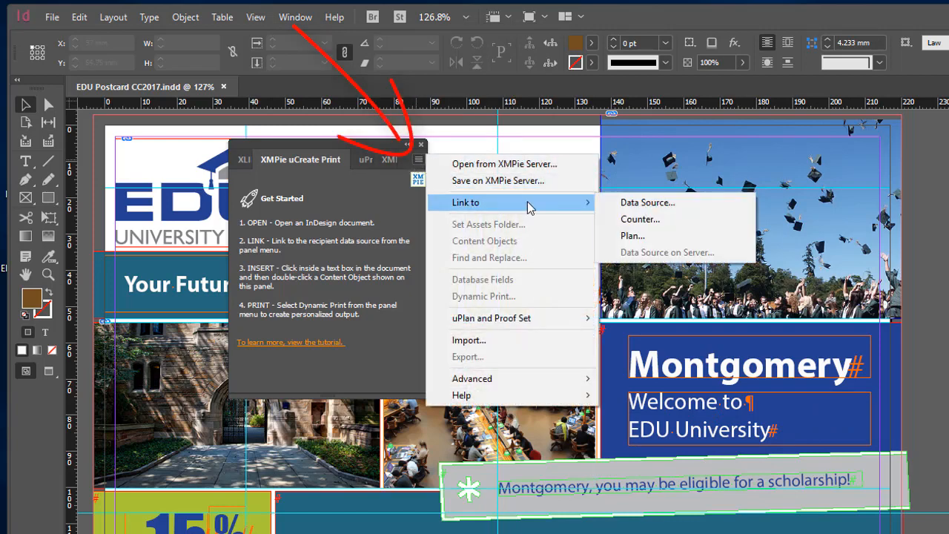
left_click(647, 202)
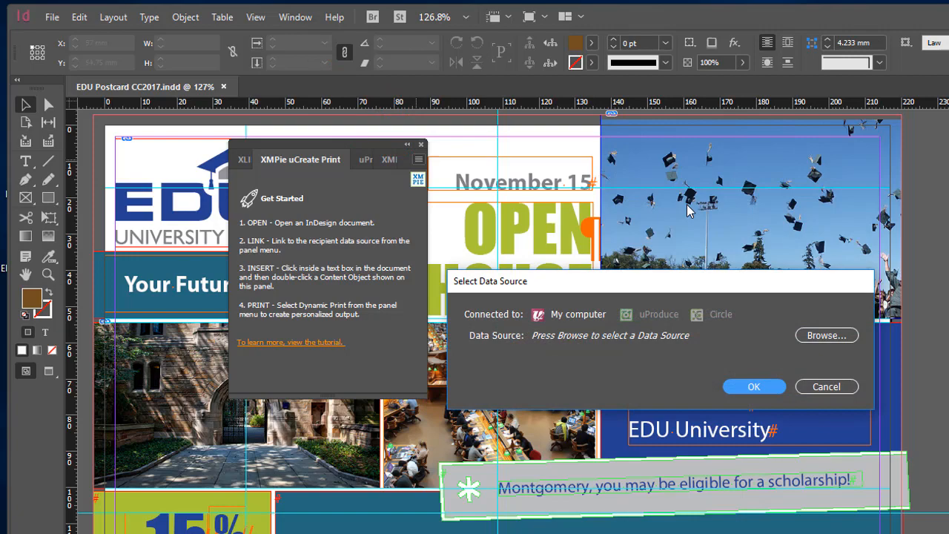
left_click(826, 335)
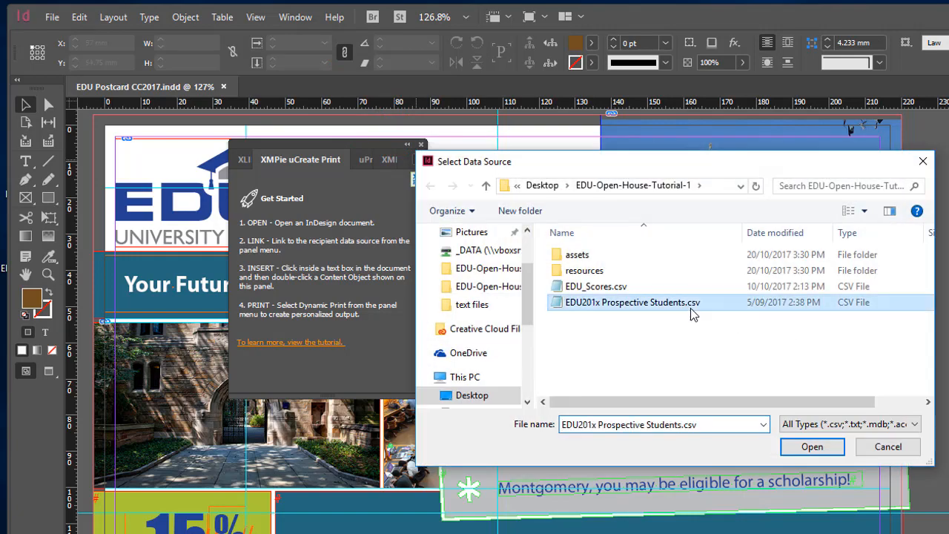
left_click(812, 446)
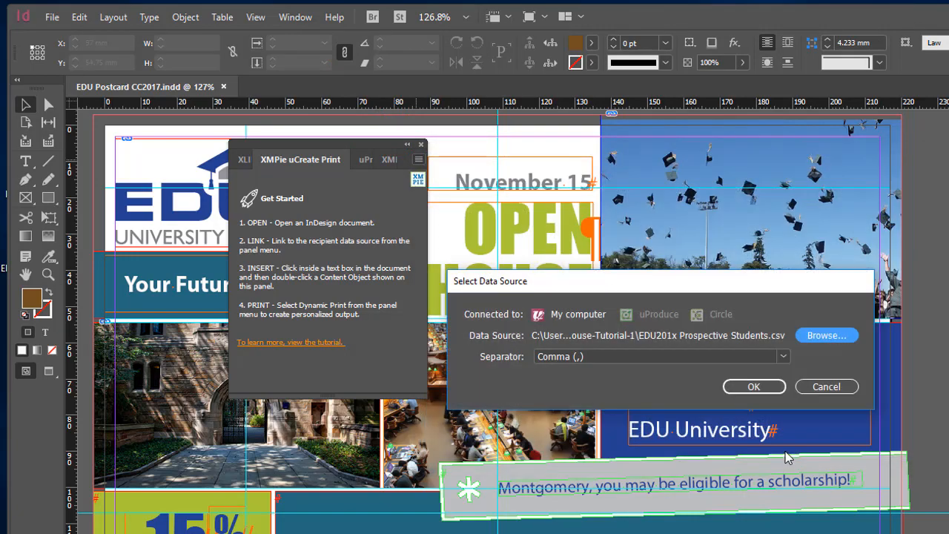
left_click(753, 386)
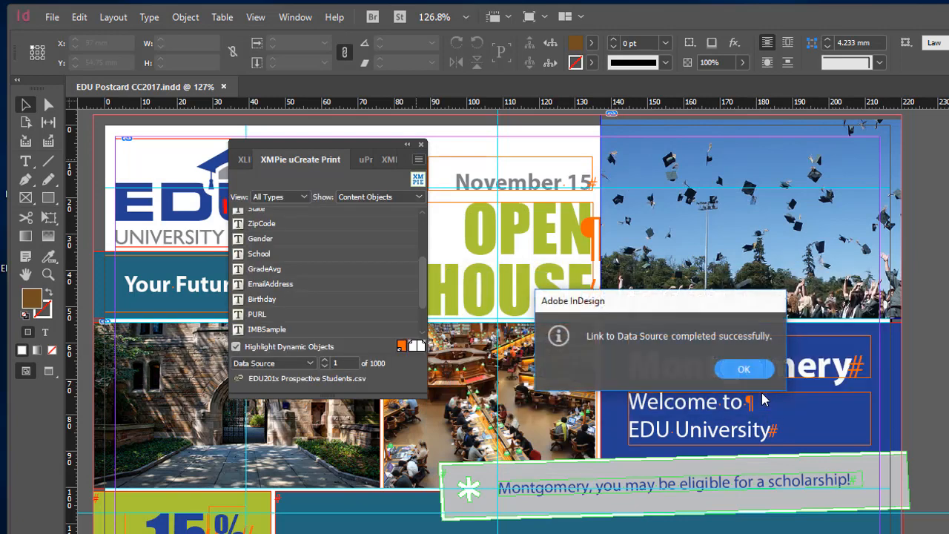
left_click(744, 369)
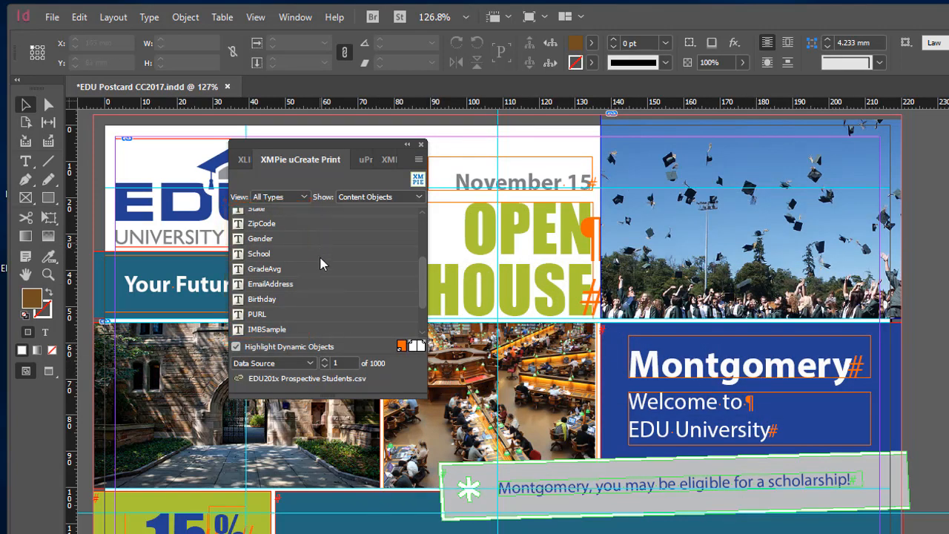
mouse_move(335, 271)
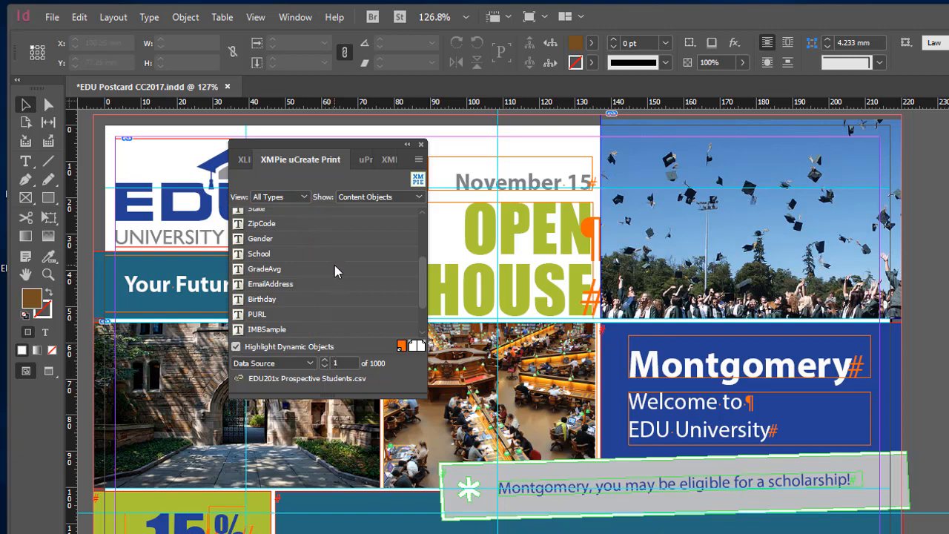
Step: Select the name text and step through records until Yolanda appears instead of Montgomery
scroll("up", 3)
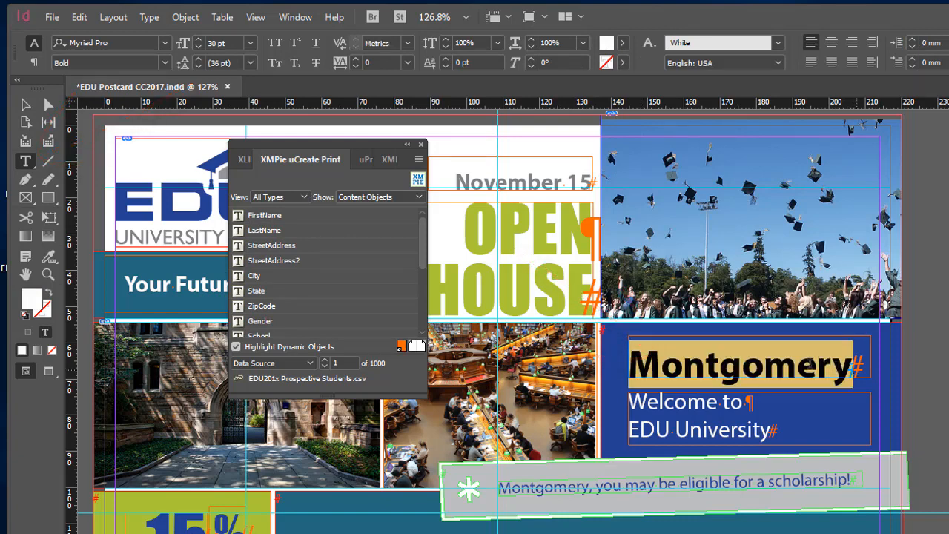
left_click(267, 215)
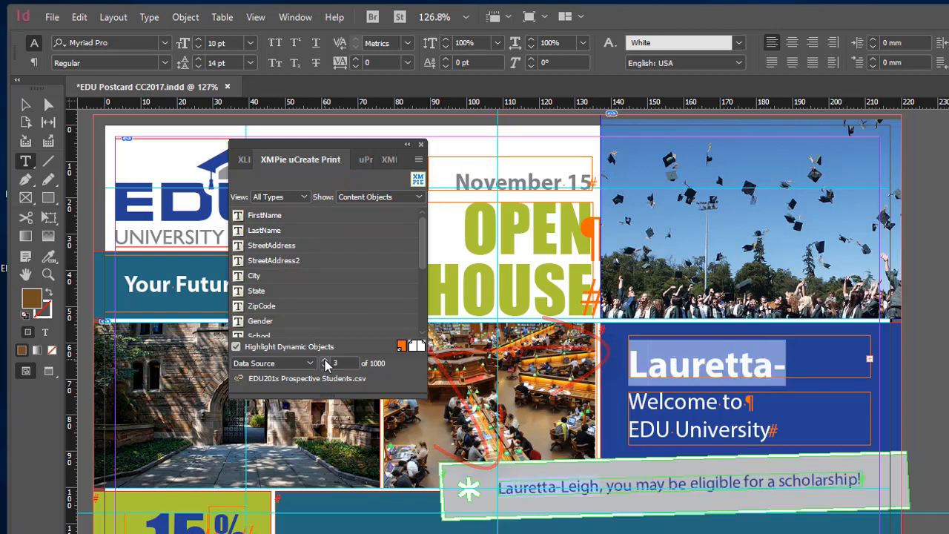
left_click(327, 363)
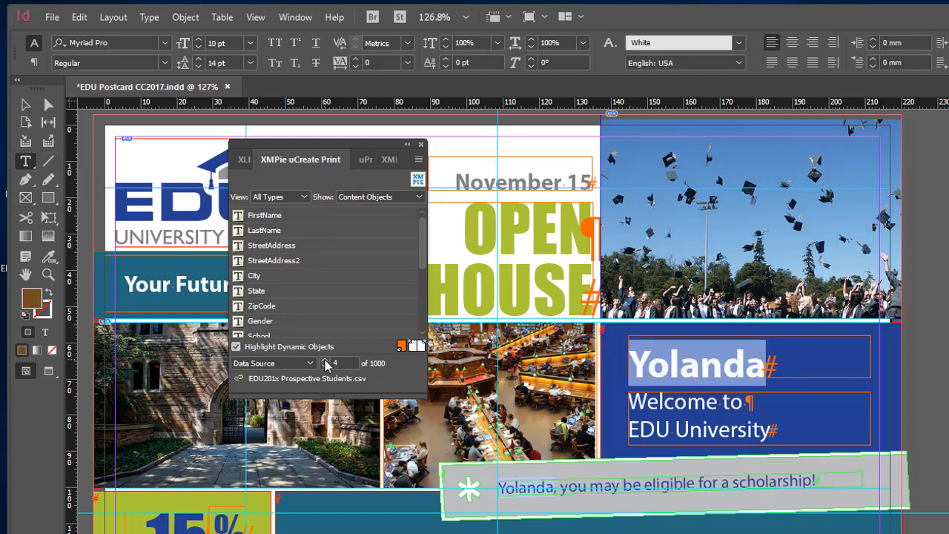
left_click(418, 159)
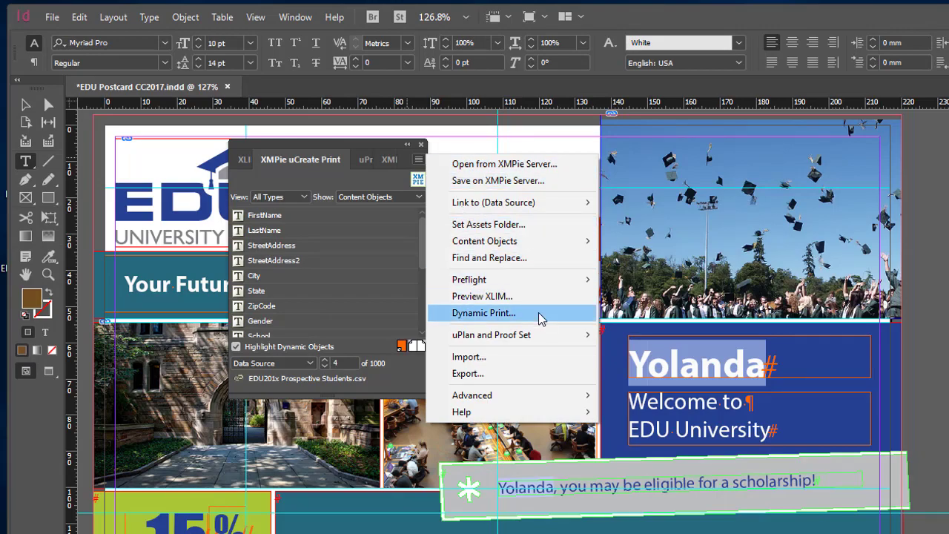
Step: Run Dynamic Print to Adobe PDF for all 1000 records
left_click(483, 313)
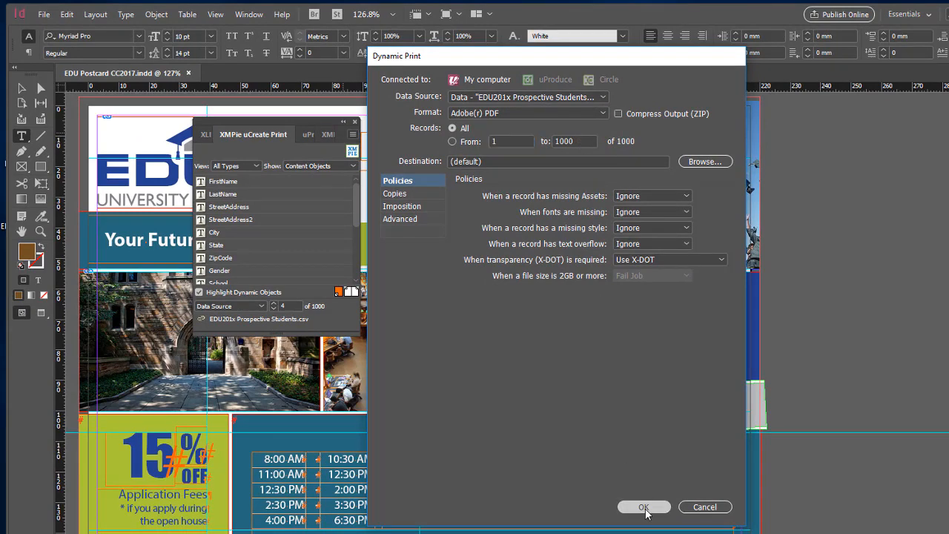
left_click(644, 506)
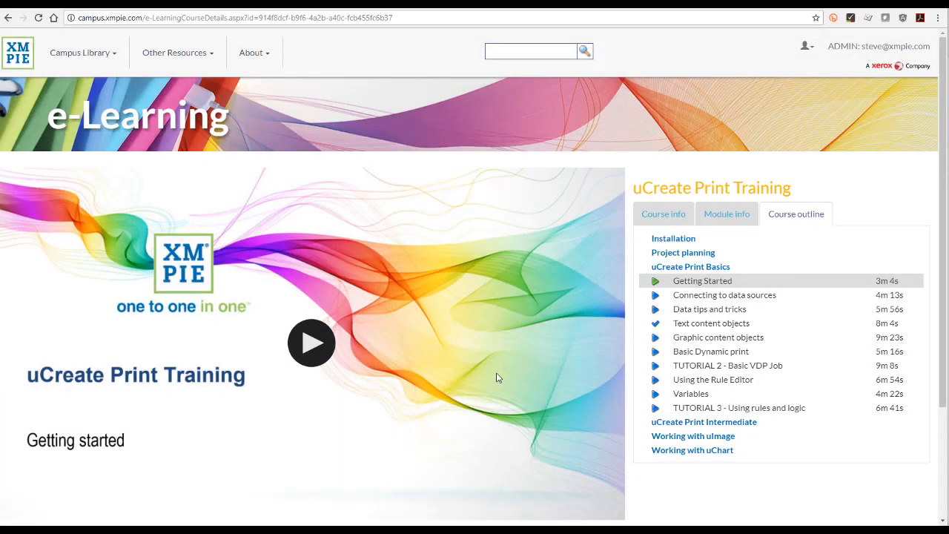
Step: Scroll through the uCreate Print Training course outline modules
scroll("down", 3)
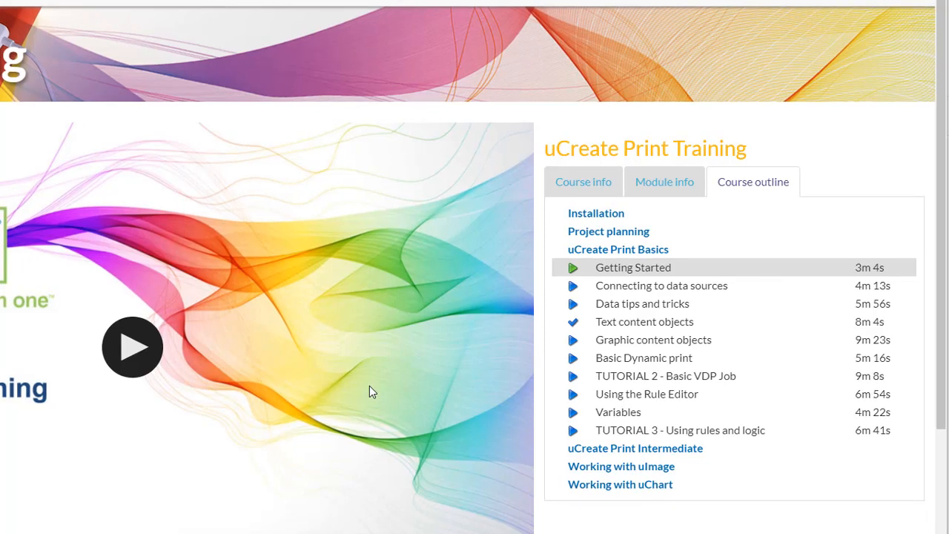
mouse_move(460, 412)
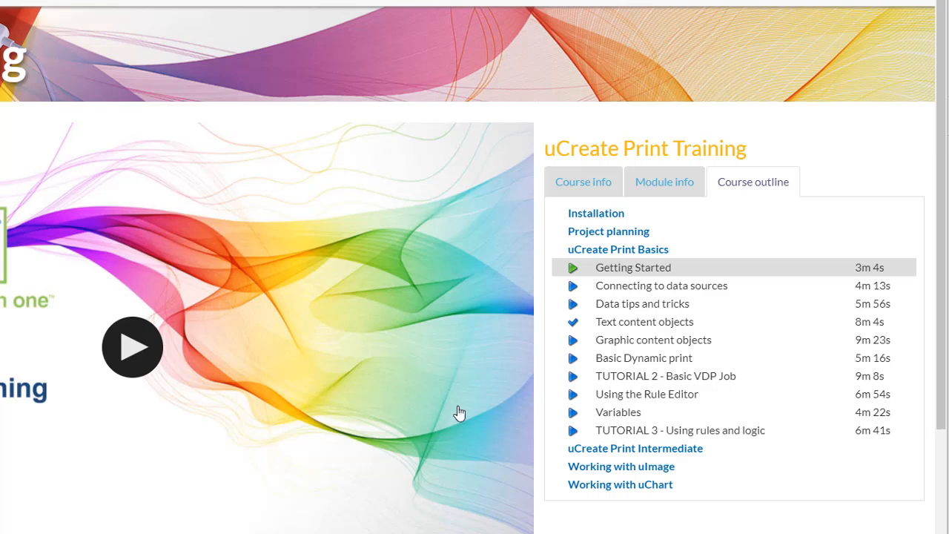
scroll("down", 3)
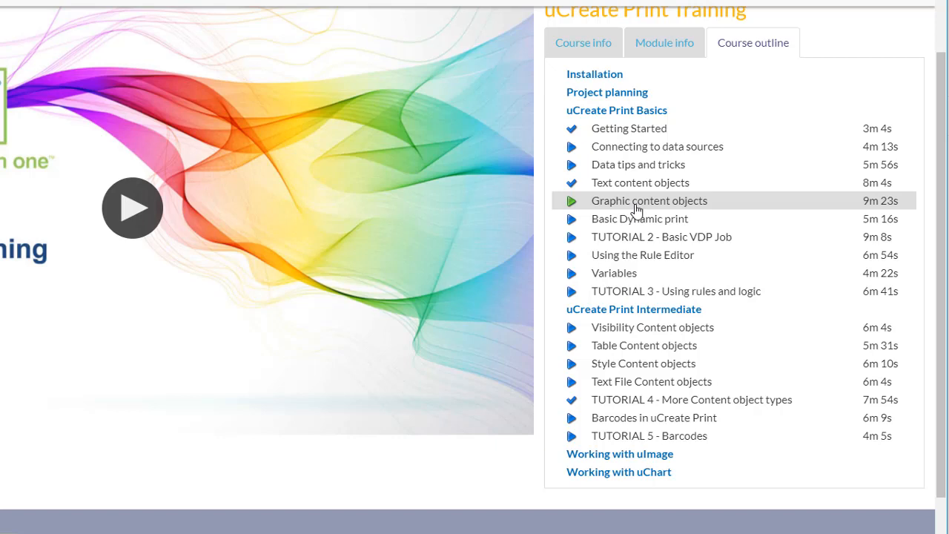
mouse_move(573, 211)
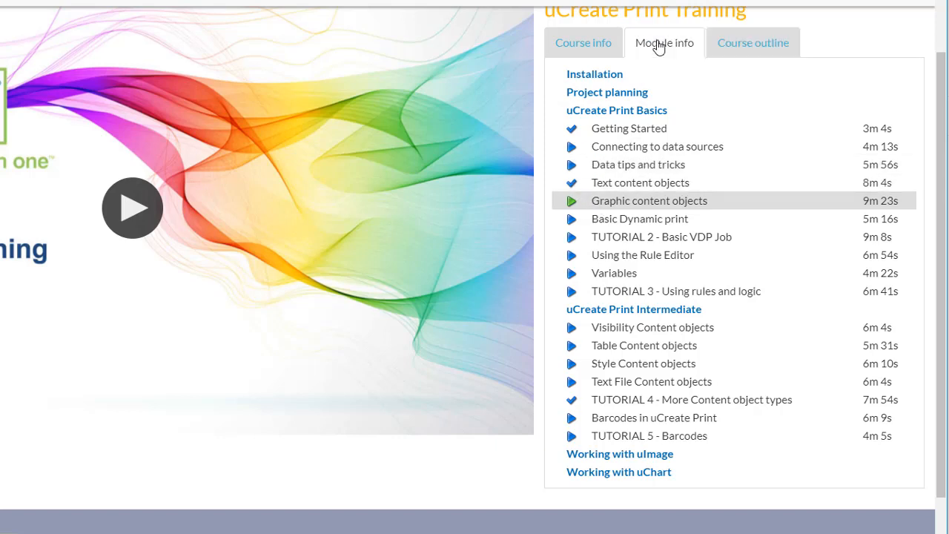
Step: View Graphic content objects module info and its English transcript, then return to the course
left_click(663, 42)
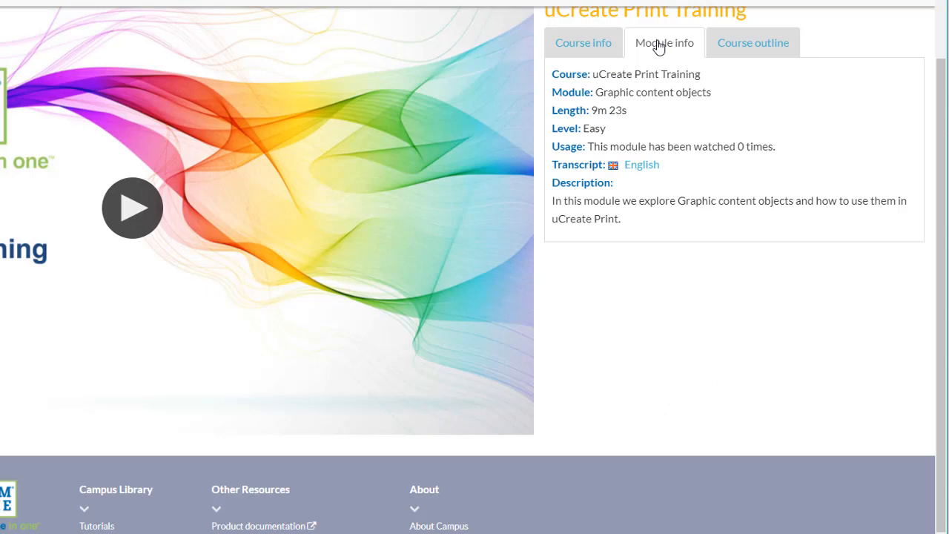
left_click(642, 165)
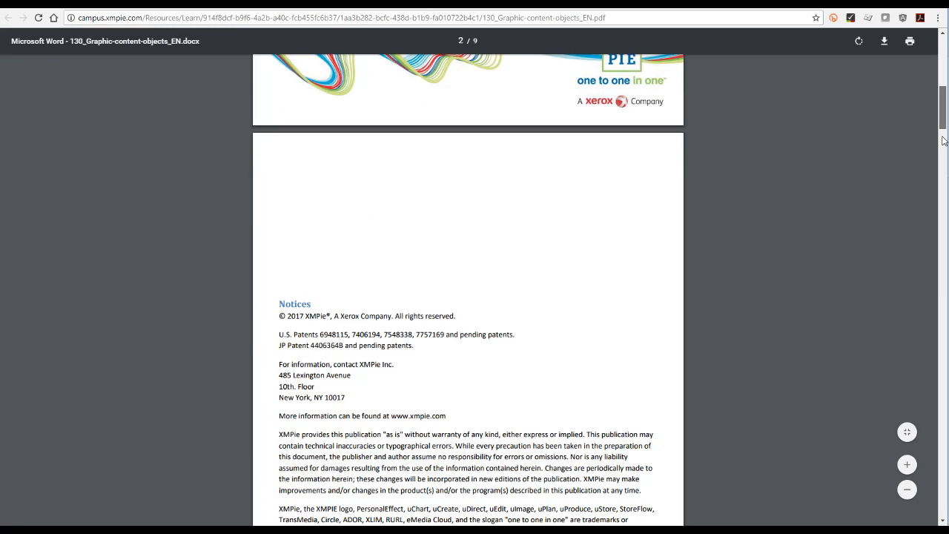
scroll("down", 3)
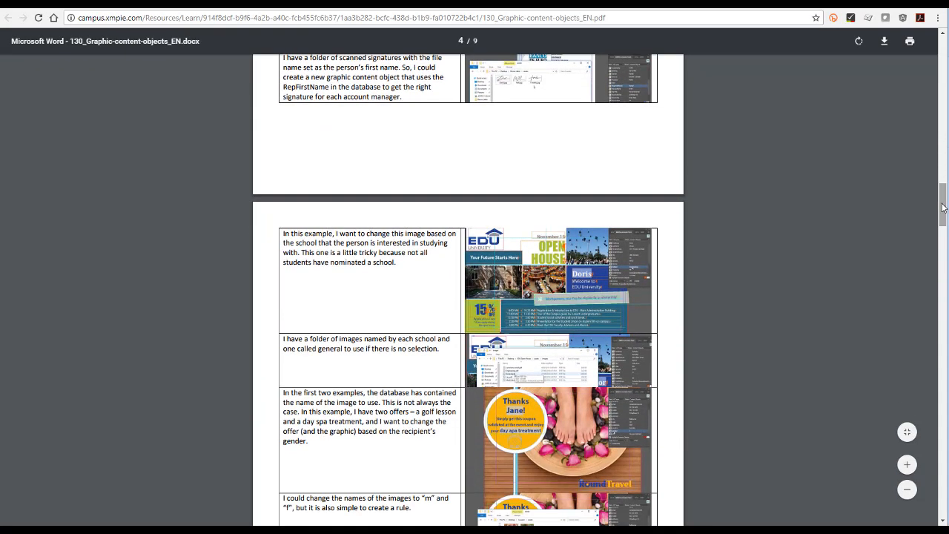
left_click(8, 18)
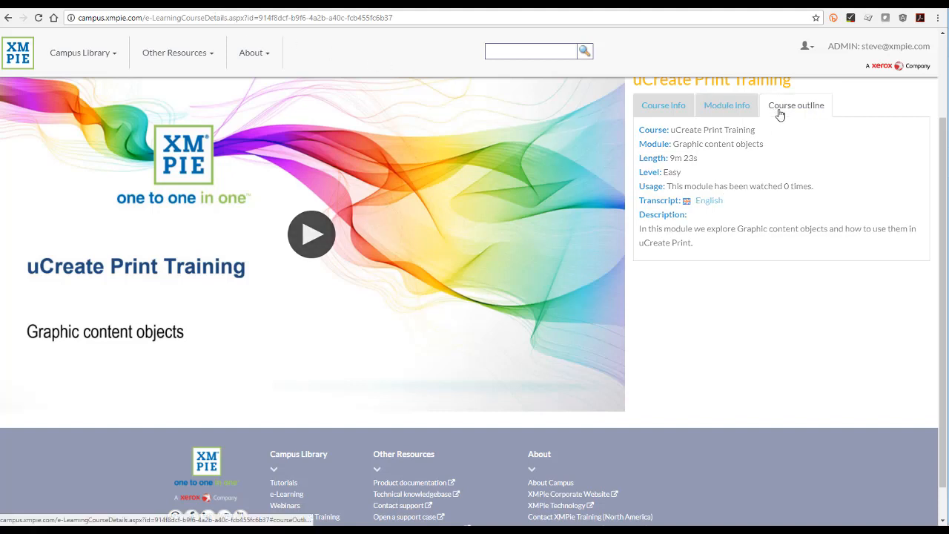
Step: Select TUTORIAL 2 - Basic VDP Job and download its resource files ZIP
left_click(795, 104)
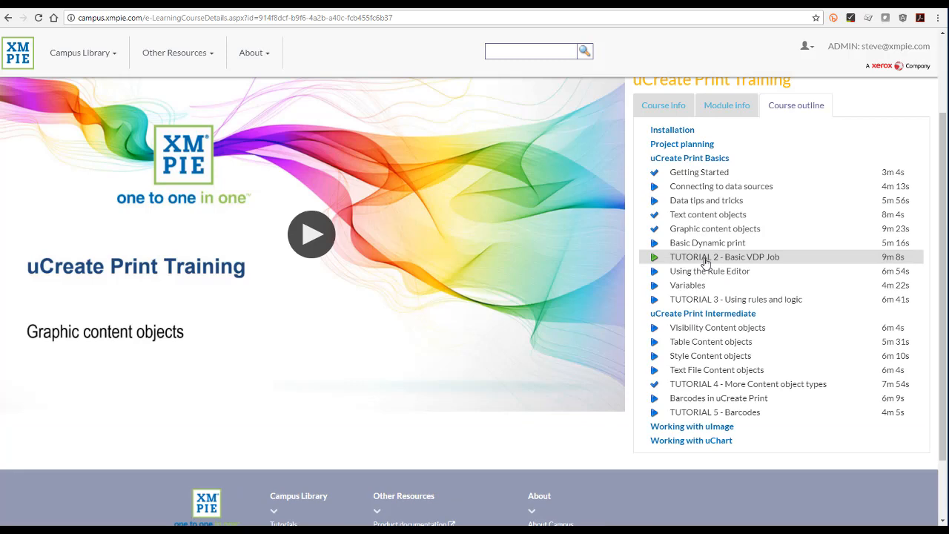
left_click(725, 256)
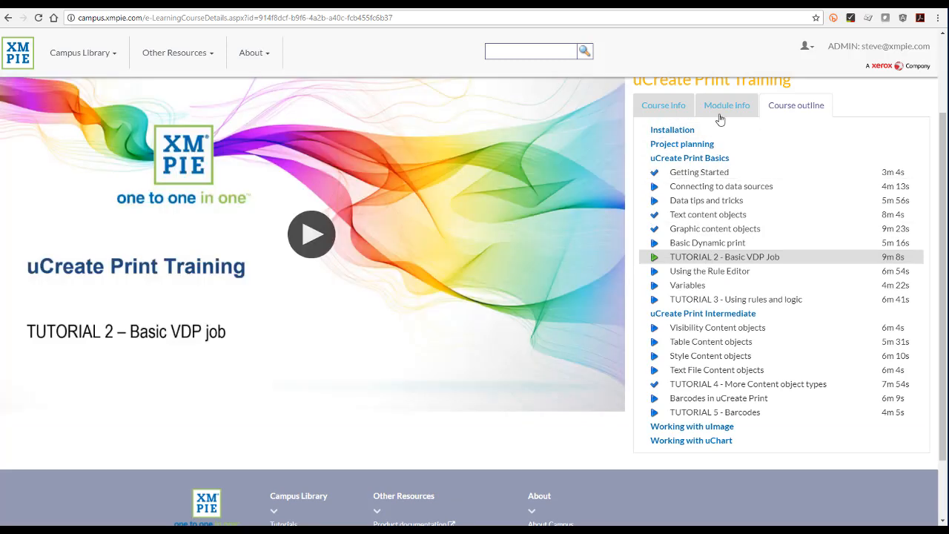
left_click(726, 105)
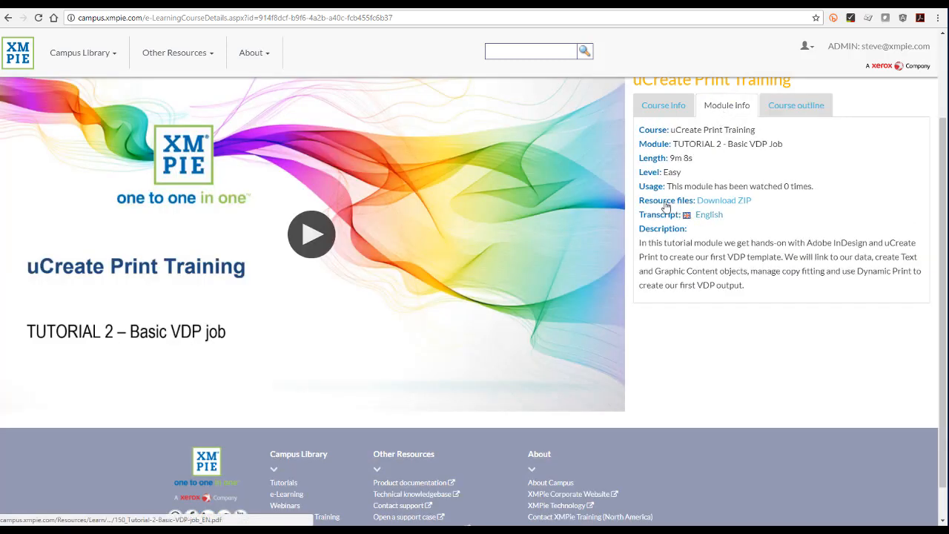
mouse_move(728, 210)
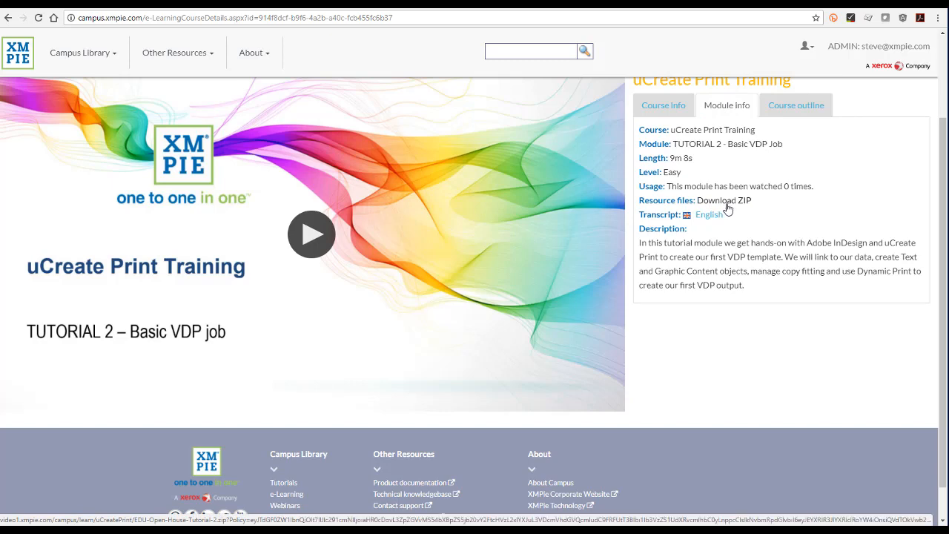
left_click(796, 104)
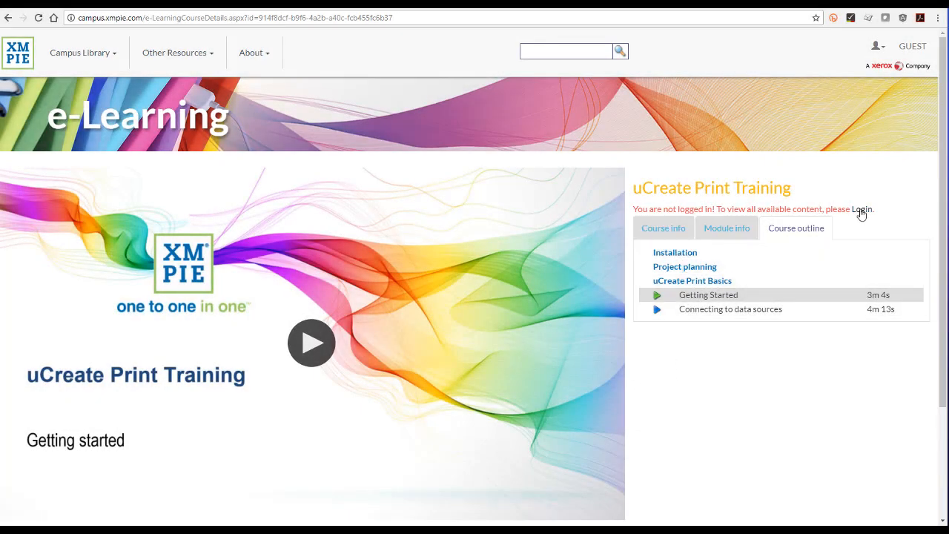
Step: Visit the Login page, view the Register form, then return to Login
left_click(861, 209)
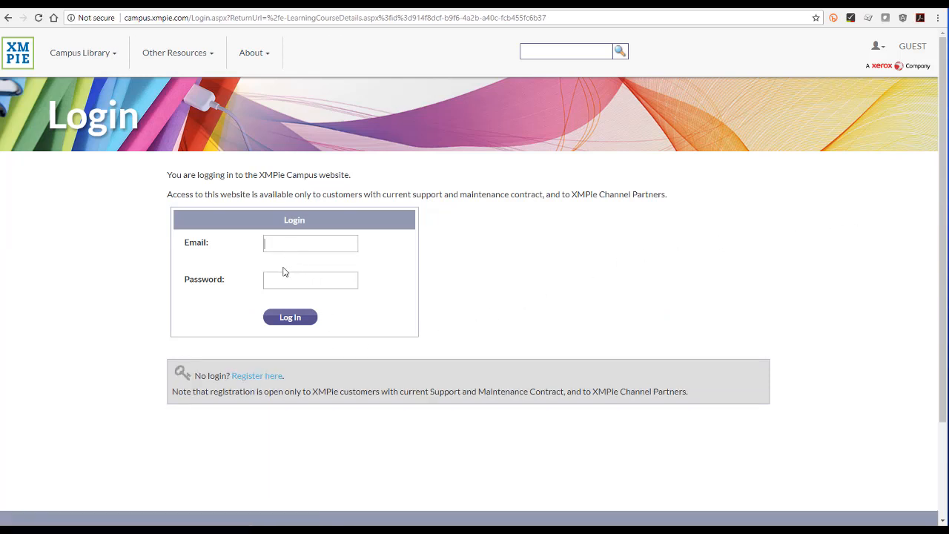
mouse_move(257, 381)
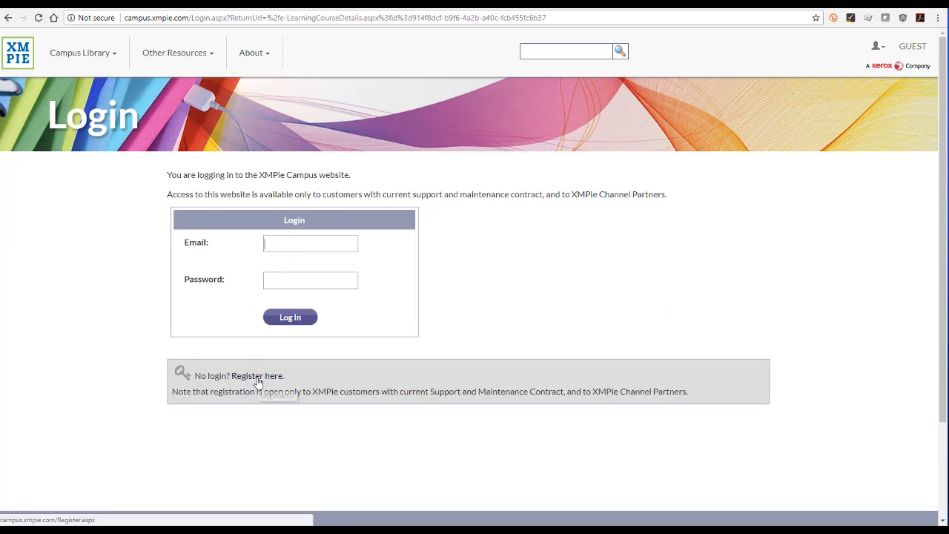
left_click(256, 376)
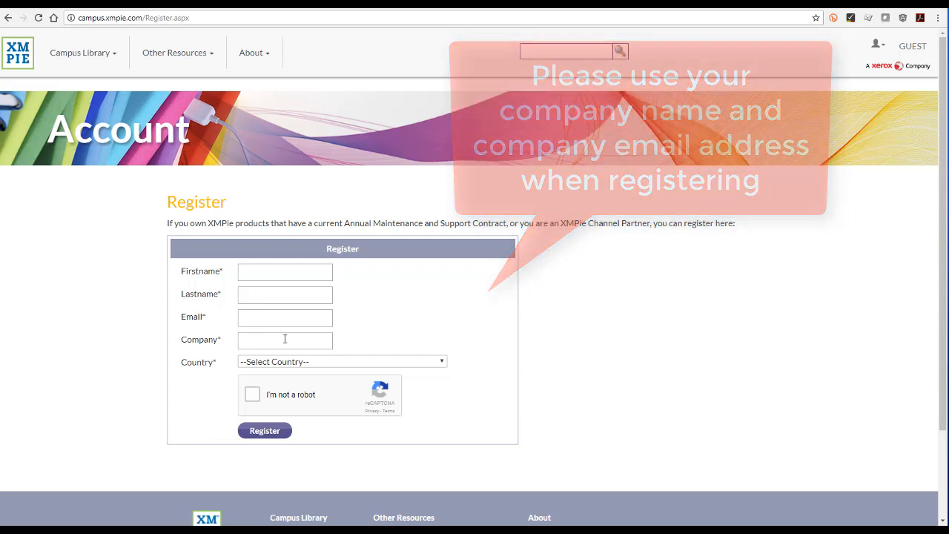
left_click(284, 271)
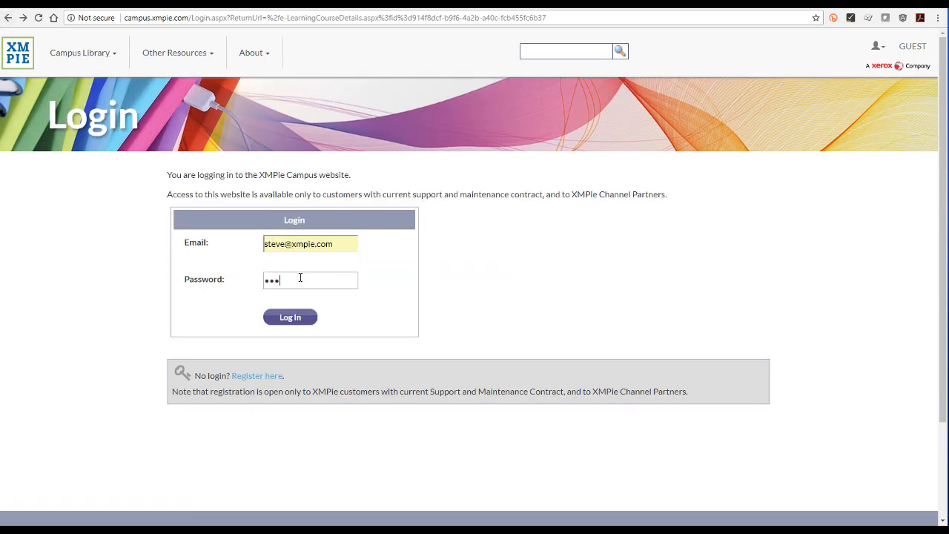
Step: Log in, expand uCreate Print Basics, and go to About > Feedback
left_click(290, 317)
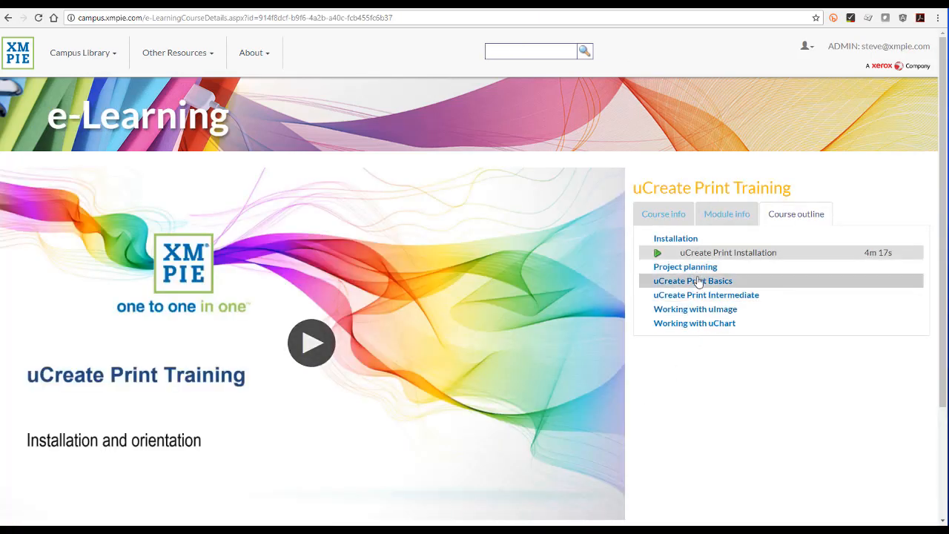
left_click(691, 280)
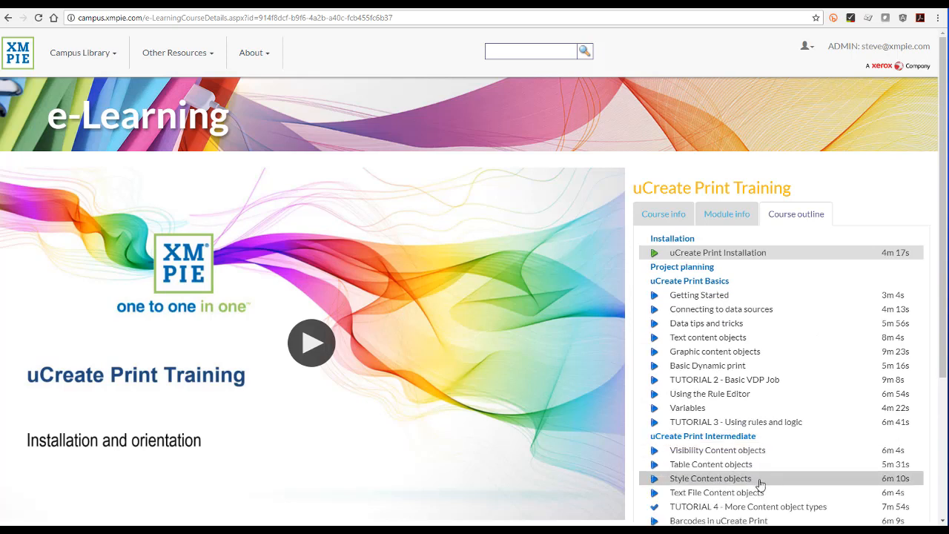
mouse_move(518, 367)
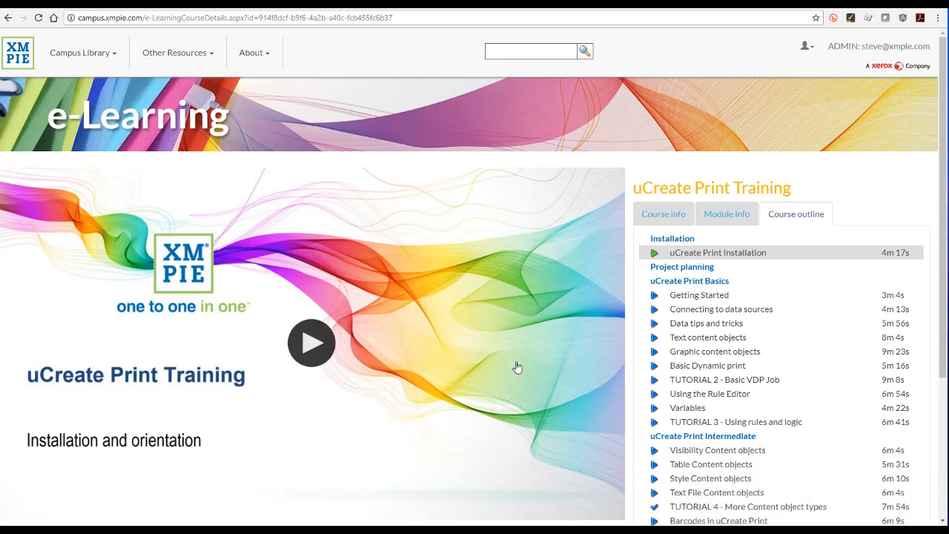
left_click(252, 52)
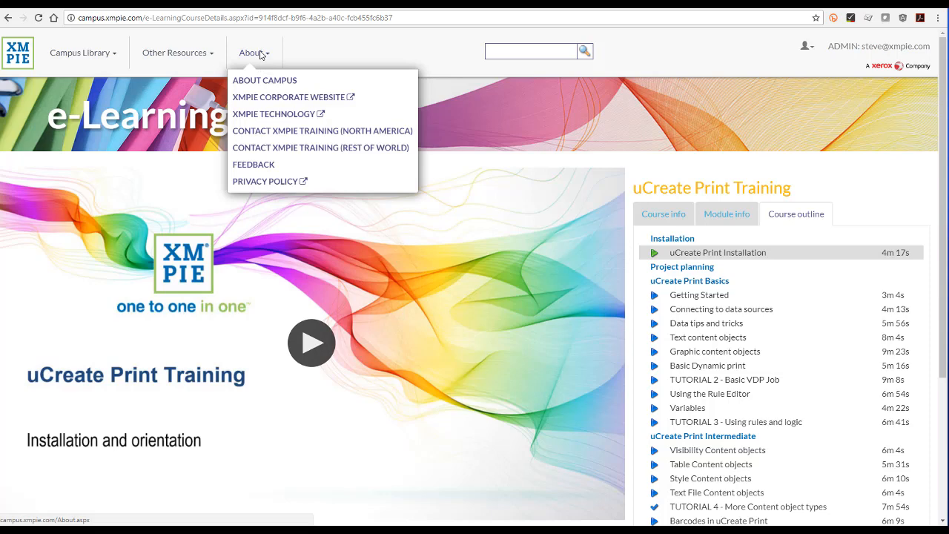
left_click(254, 164)
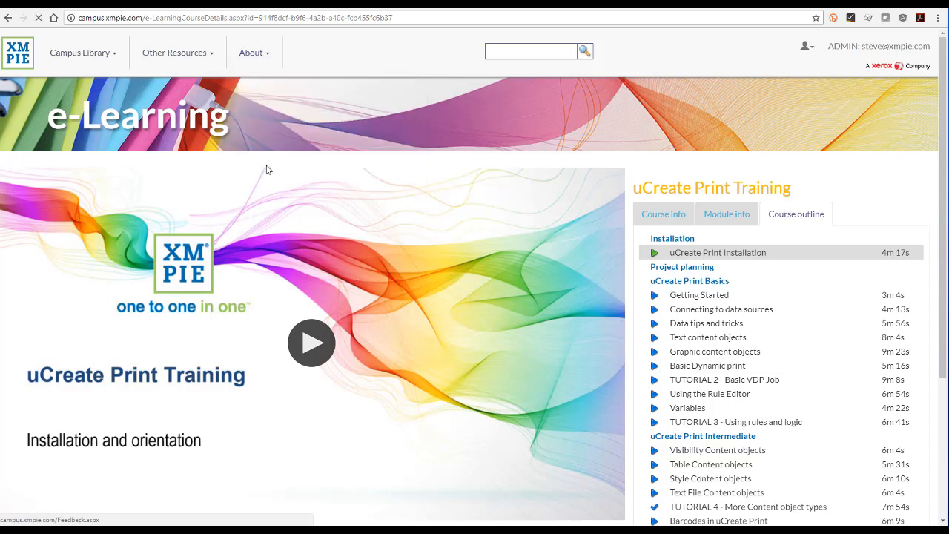